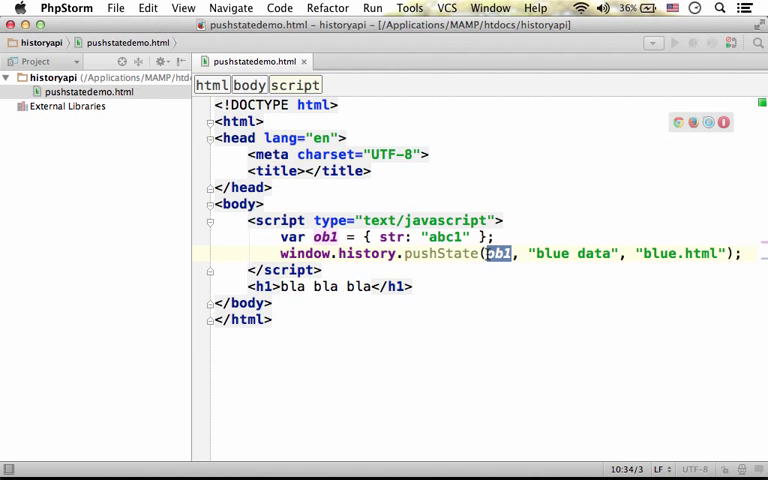
Replace the first pushState argument with obj, keeping "blue data" and "blue.html".
double_click(572, 252)
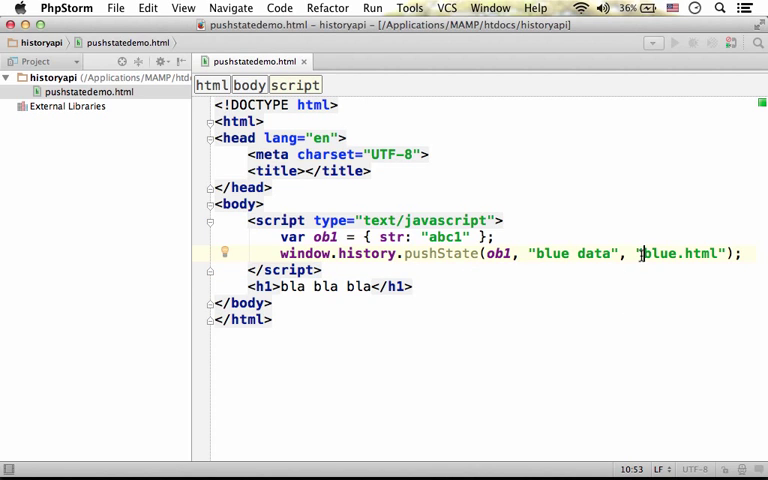
double_click(684, 252)
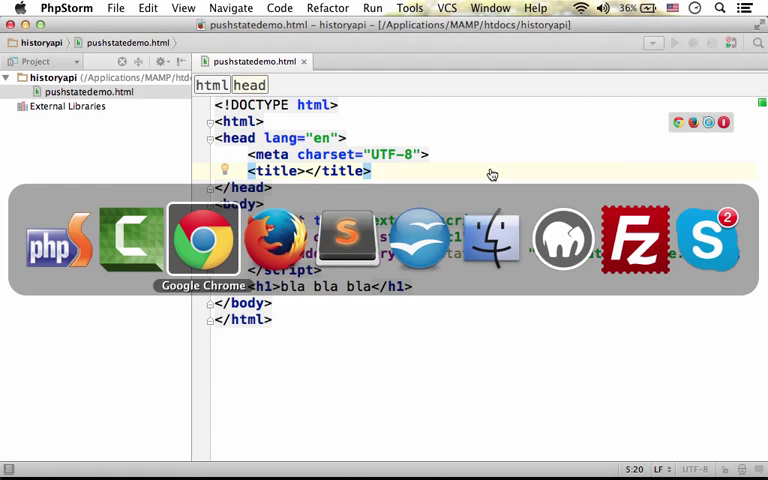
View the demo in Chrome showing the address as localhost:8888/historyapi/blue.html, then return to the editor.
left_click(204, 236)
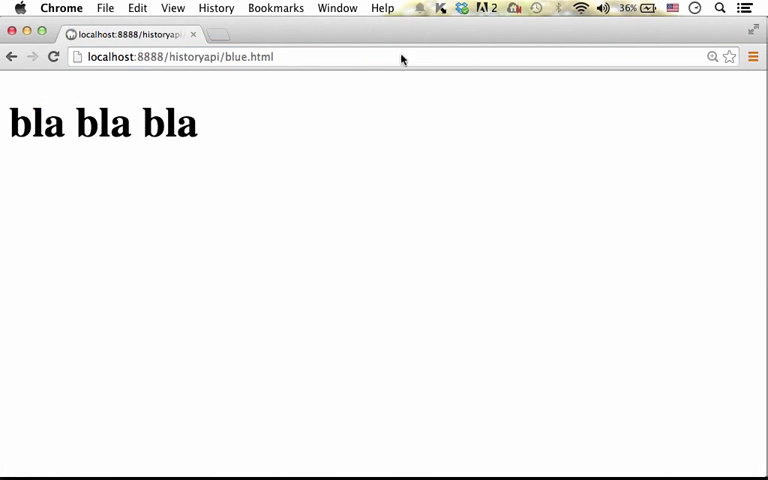
mouse_move(252, 80)
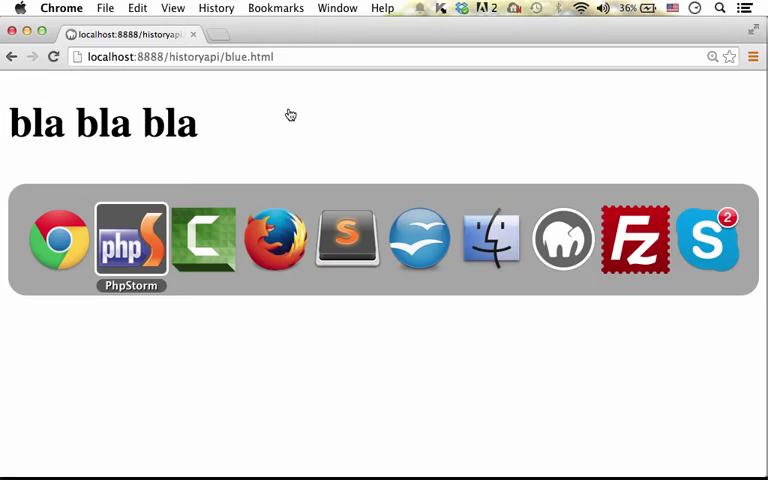
left_click(130, 238)
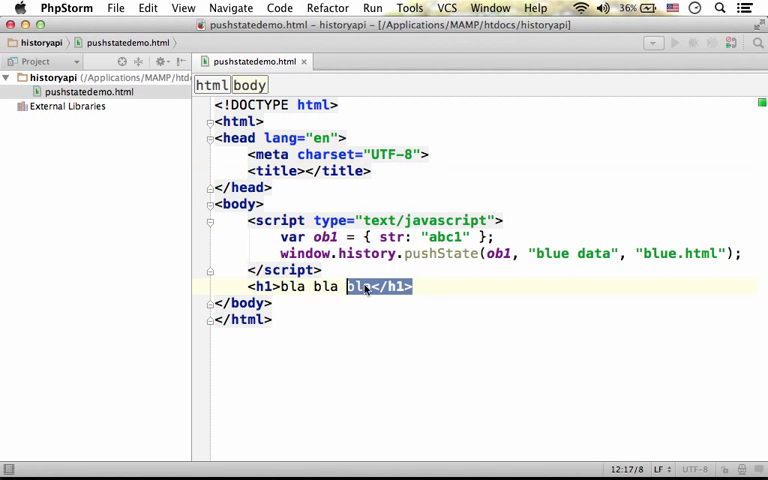